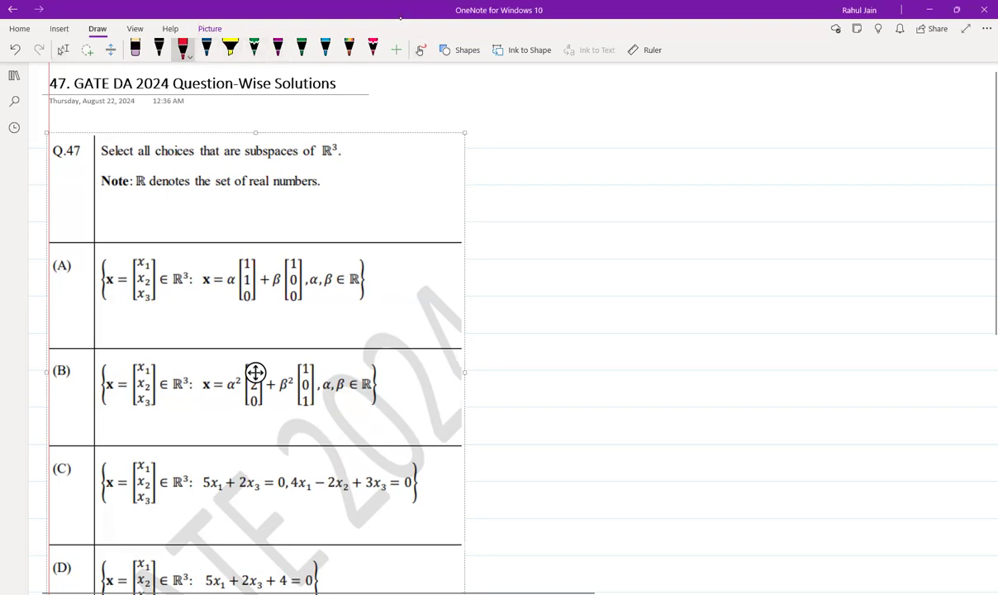
# In red ink, draw an arrow below the date, underline ℝ³ and 'real numbers', and write 'MSQ | 2M'
pyautogui.moveTo(157, 132); pyautogui.dragTo(141, 99)
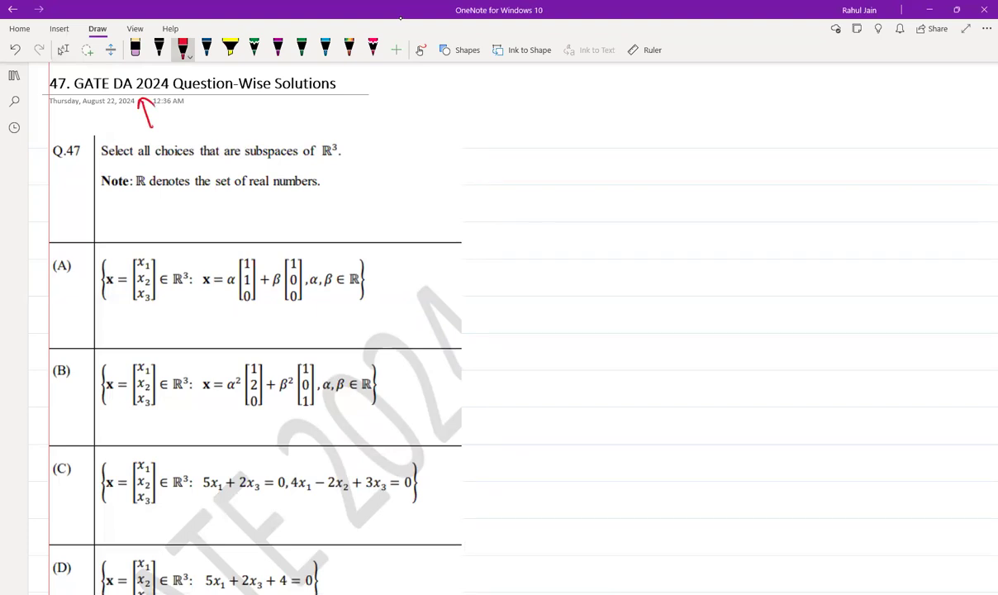
pyautogui.moveTo(321, 160); pyautogui.dragTo(338, 160)
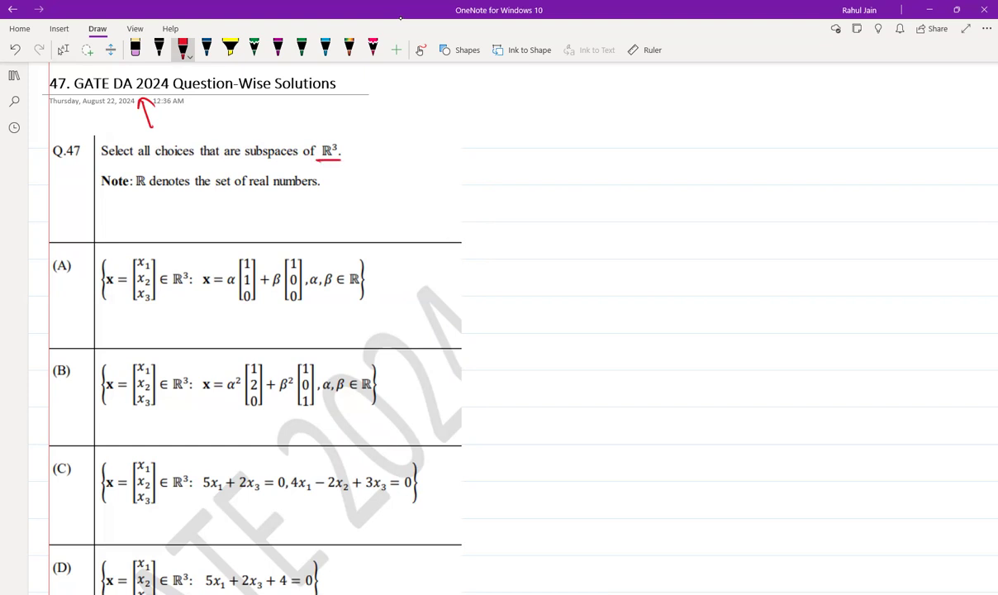
pyautogui.moveTo(240, 196); pyautogui.dragTo(290, 196)
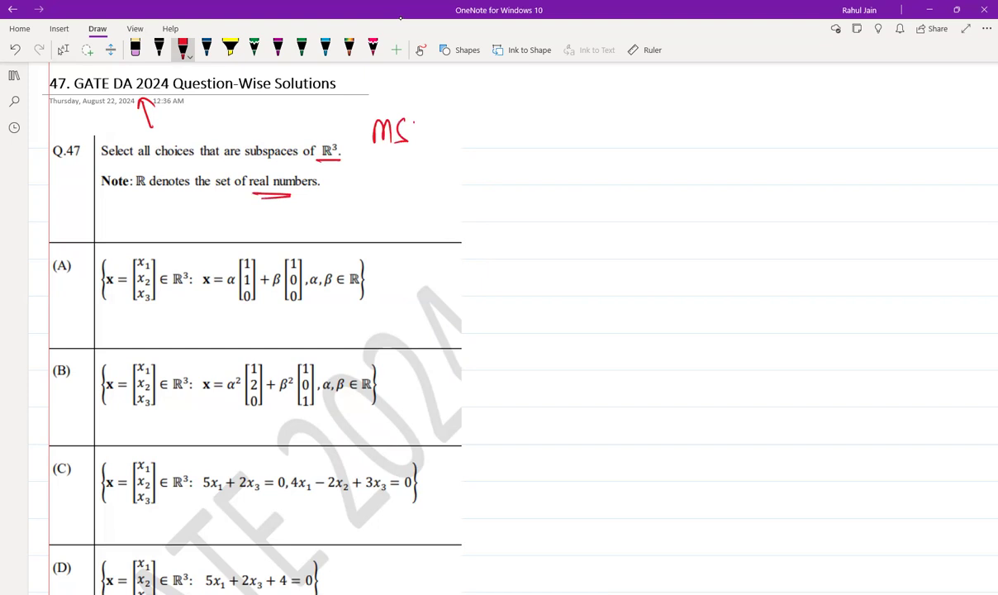
pyautogui.moveTo(405, 133); pyautogui.dragTo(463, 132)
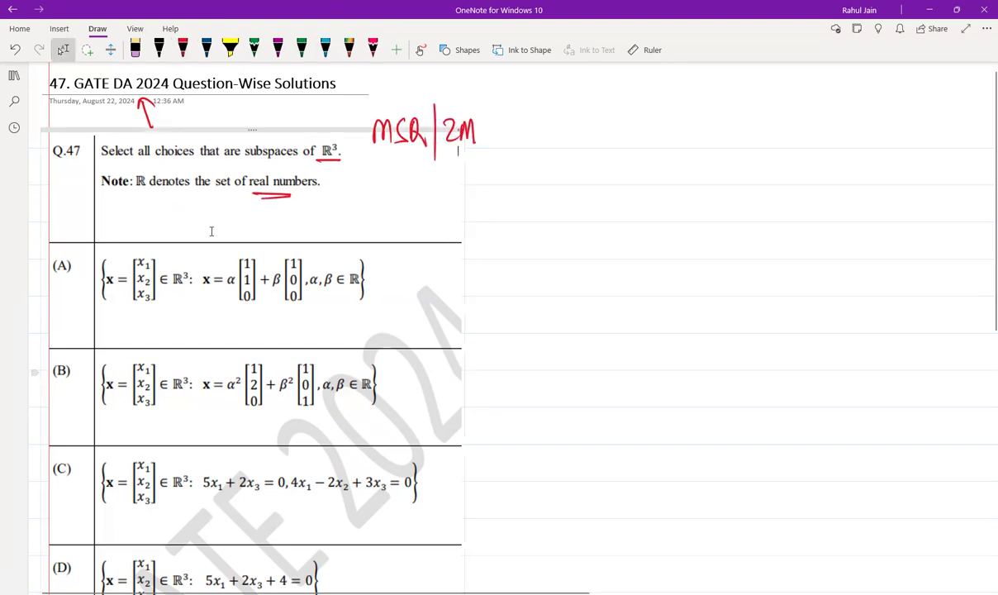
pyautogui.scroll(-3)
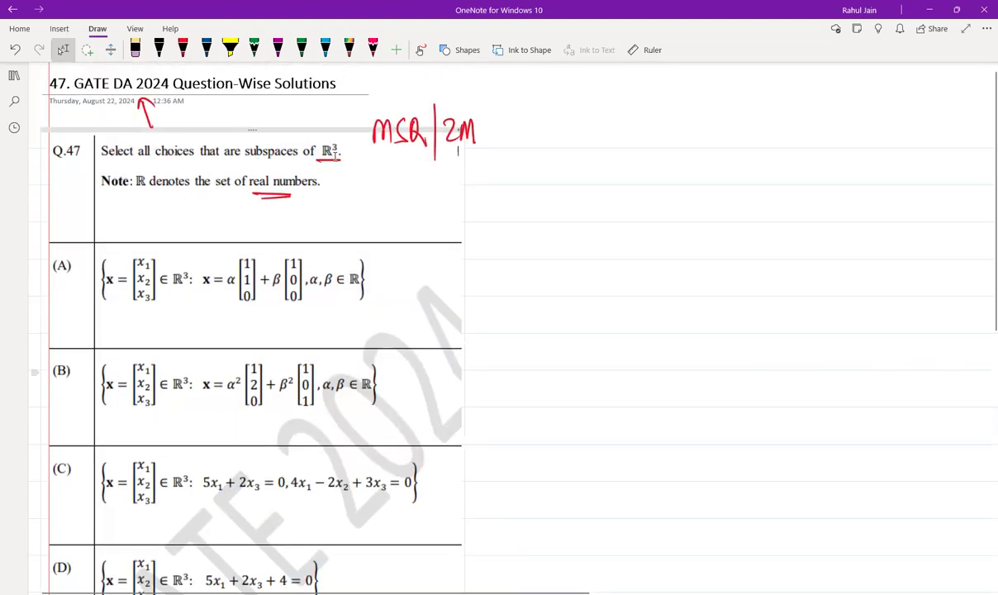
pyautogui.click(182, 48)
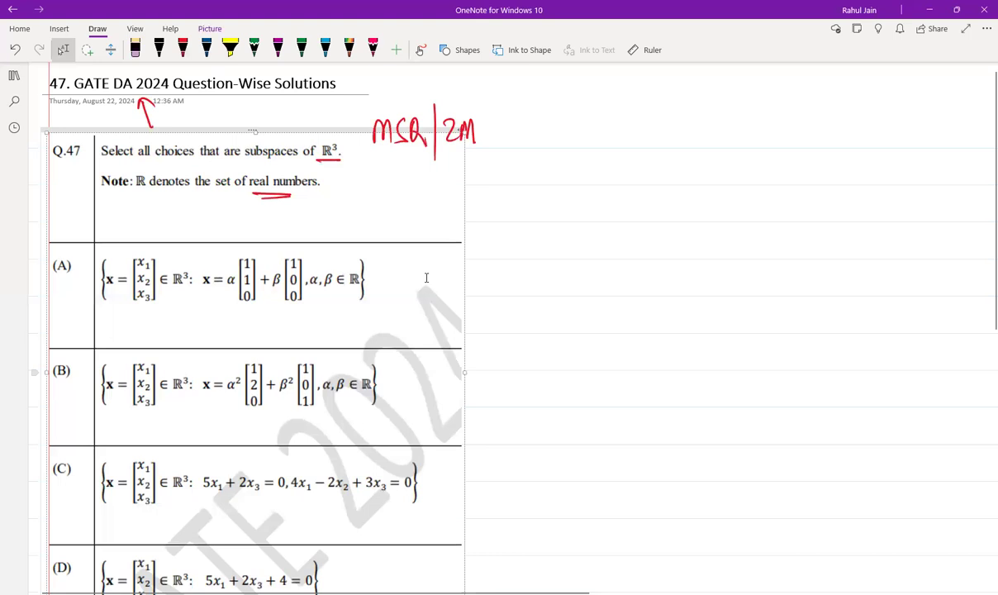
pyautogui.moveTo(180, 299)
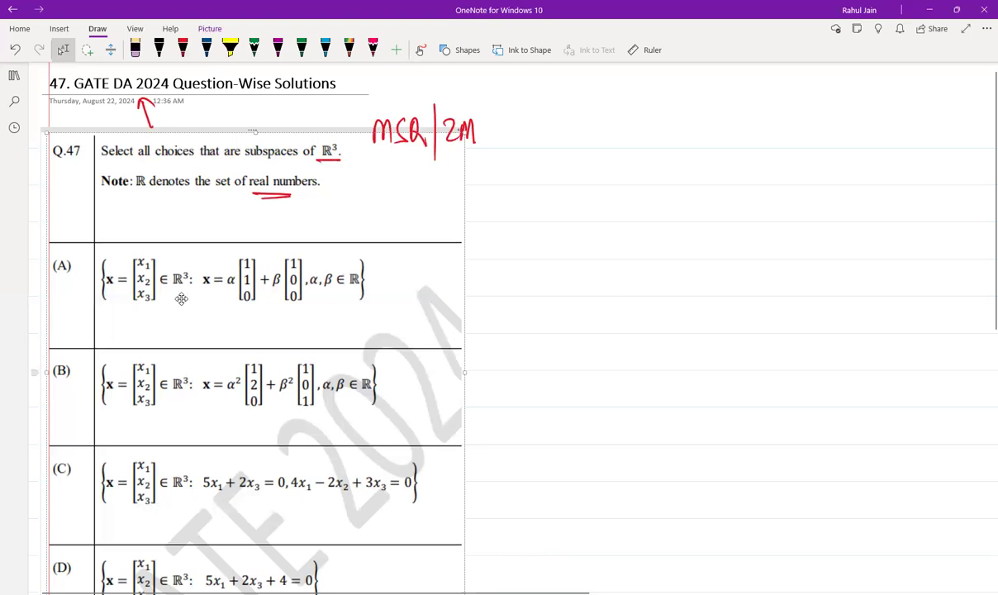
pyautogui.moveTo(209, 290)
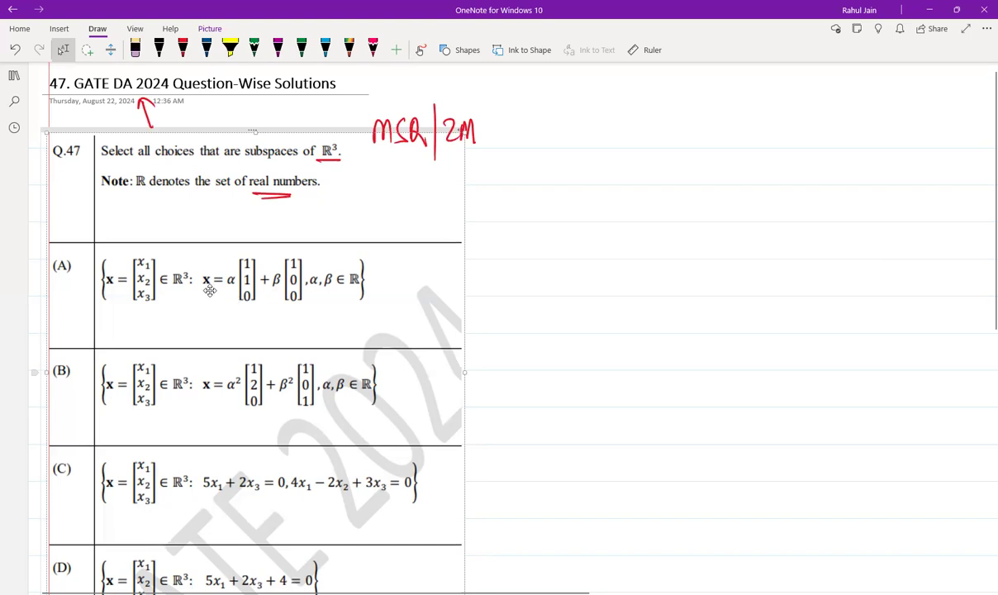
pyautogui.moveTo(247, 296)
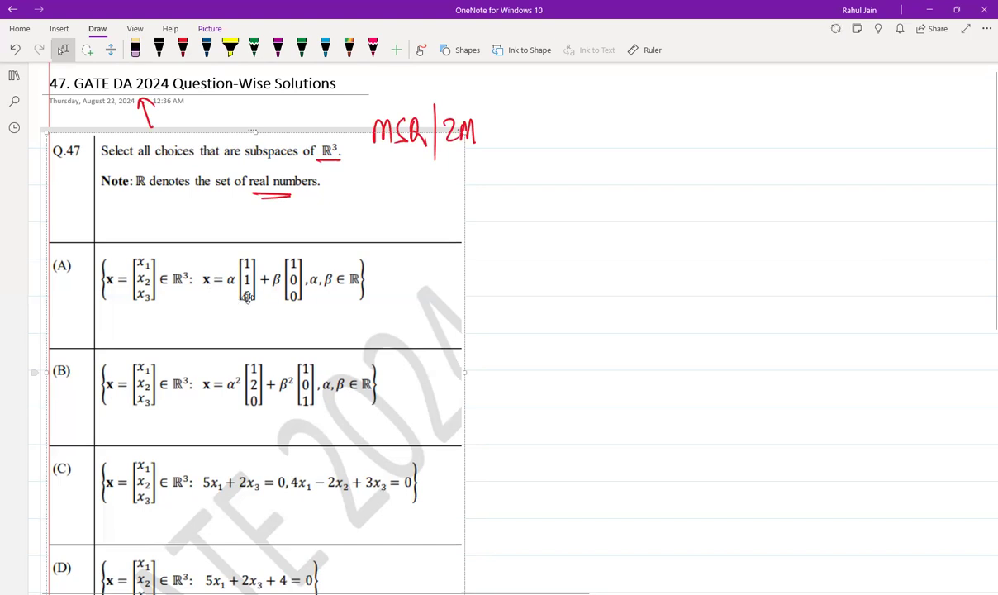
pyautogui.moveTo(345, 300)
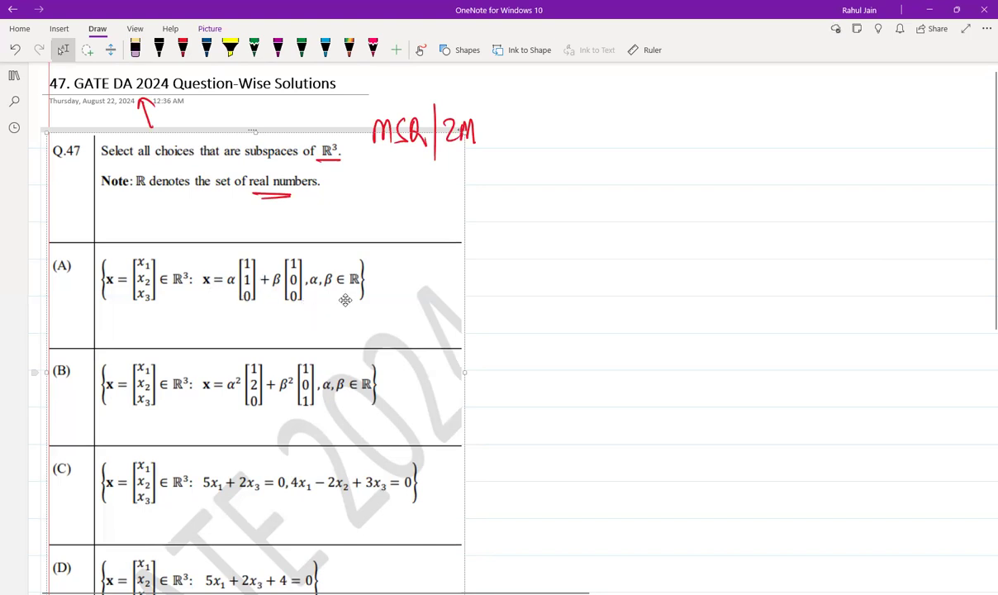
pyautogui.moveTo(368, 280)
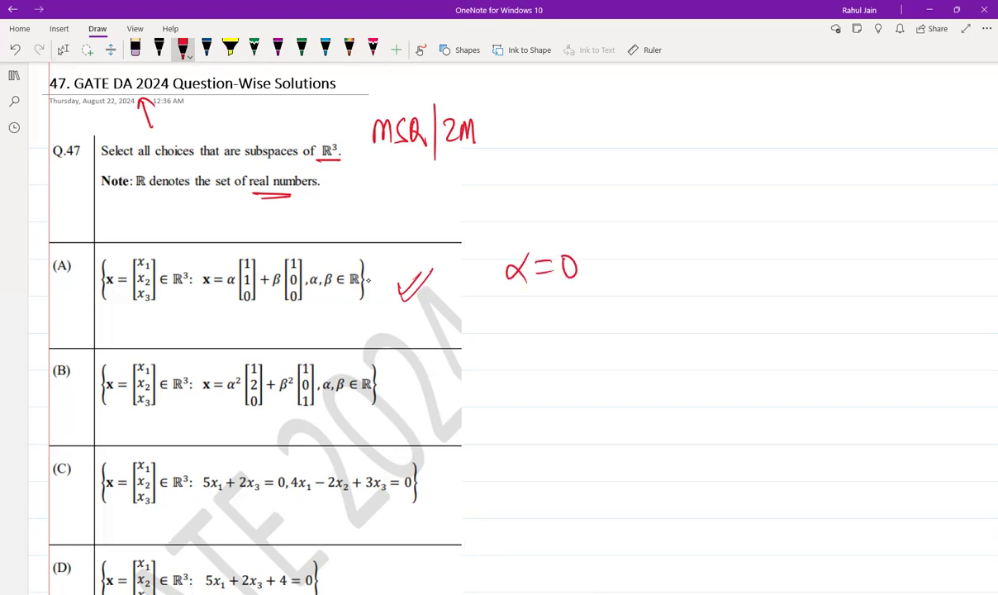
# Finish writing 'α=0, & β=0' beside option A, tick A, and underline α² and β² in option B
pyautogui.moveTo(603, 260); pyautogui.dragTo(686, 264)
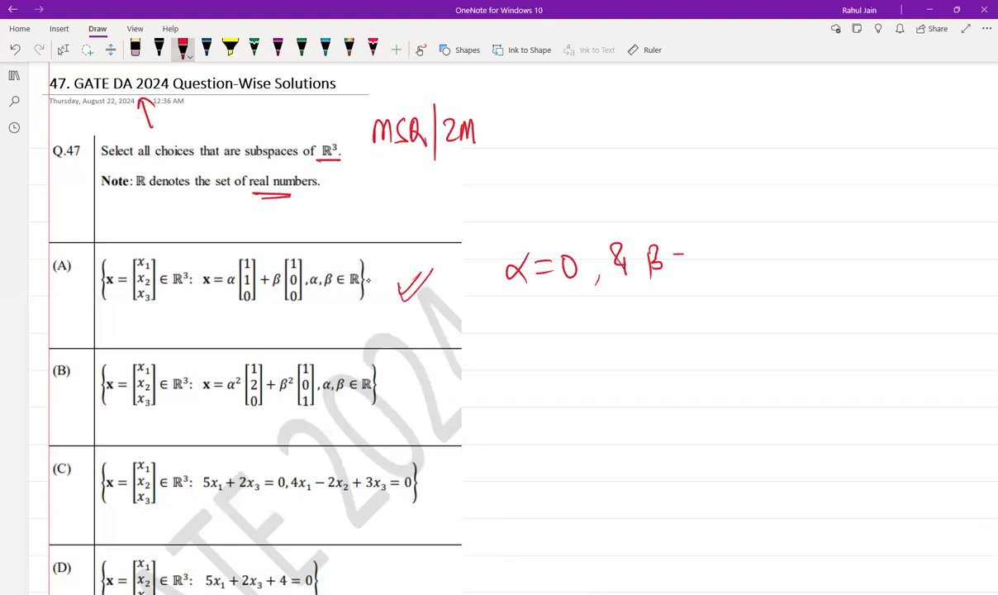
pyautogui.moveTo(678, 263); pyautogui.dragTo(715, 263)
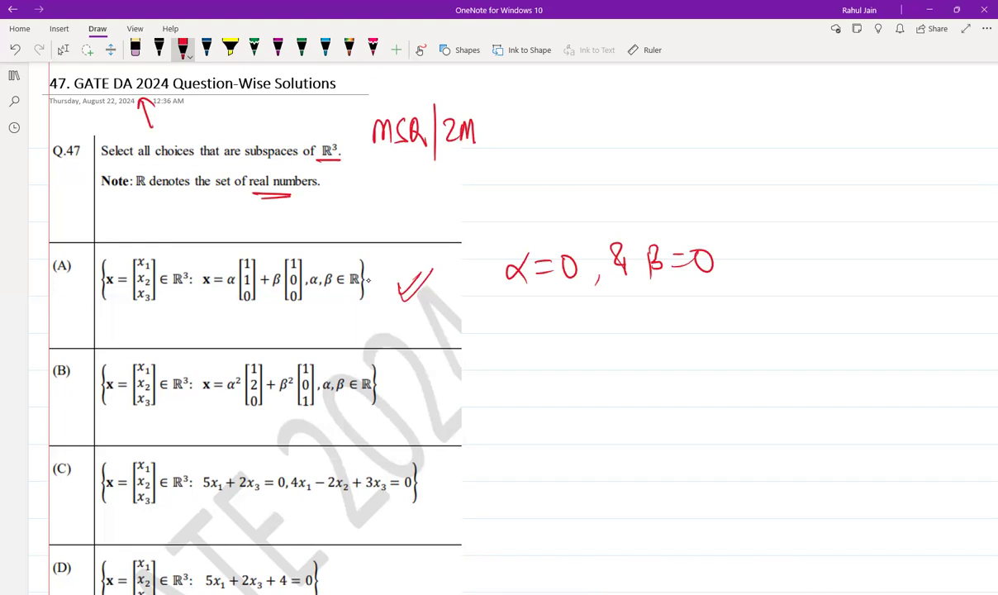
pyautogui.moveTo(64, 281); pyautogui.dragTo(79, 289)
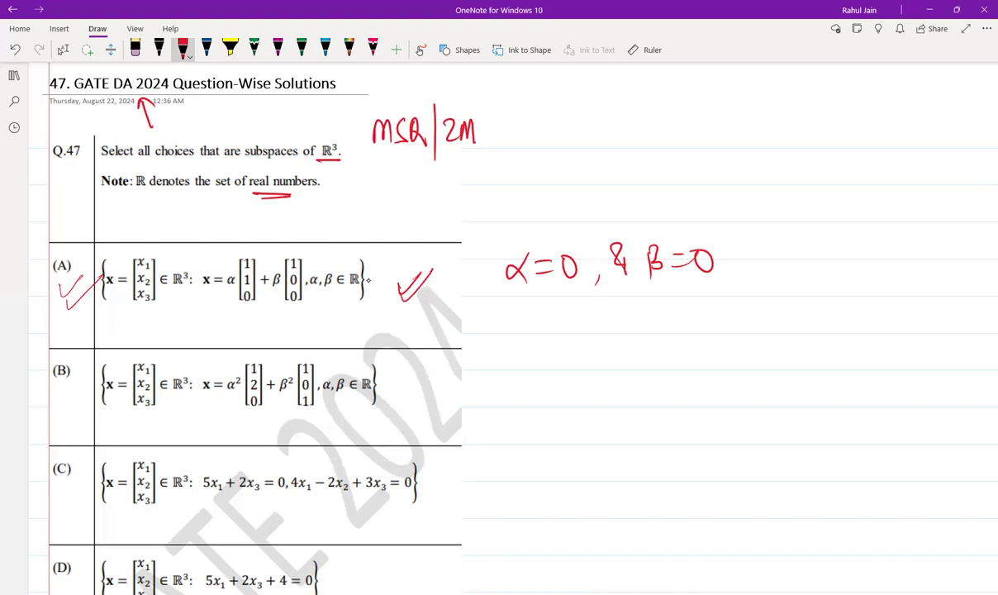
pyautogui.moveTo(229, 400); pyautogui.dragTo(297, 392)
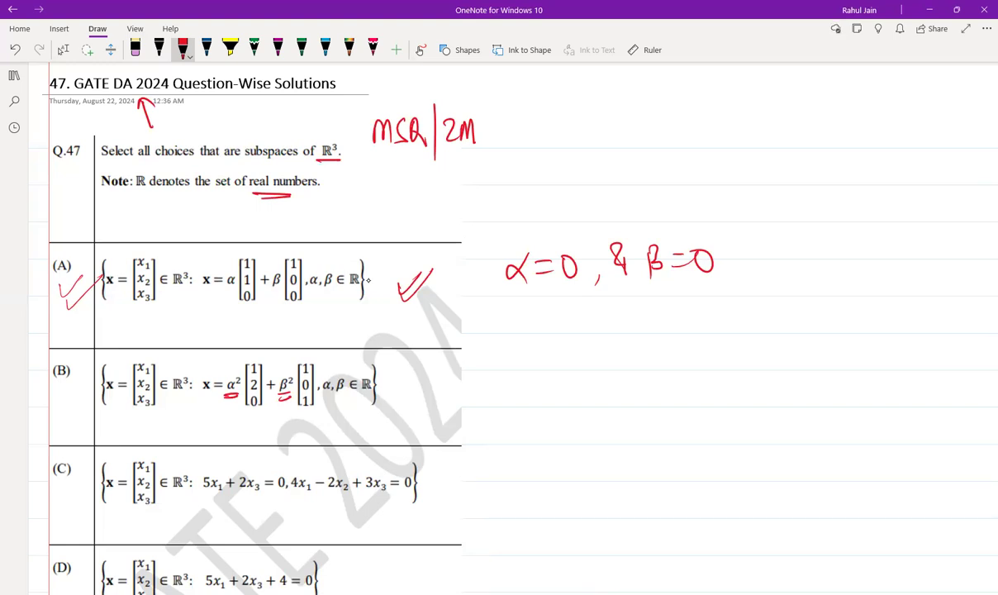
# Draw a red cross beside option B and underline 5x₁ + 2x₃ in option C
pyautogui.moveTo(392, 372); pyautogui.dragTo(409, 392)
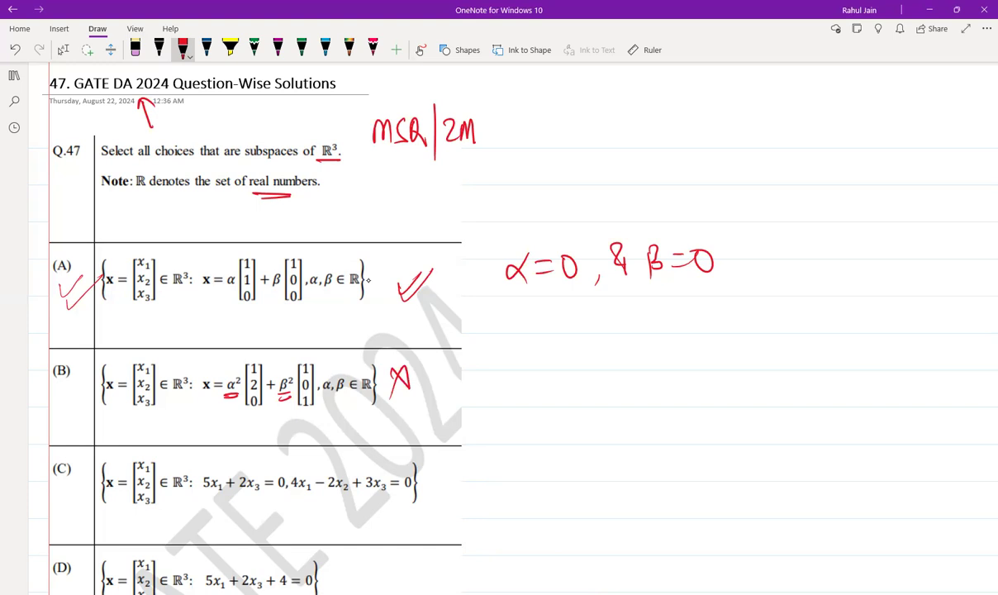
pyautogui.moveTo(203, 493); pyautogui.dragTo(244, 494)
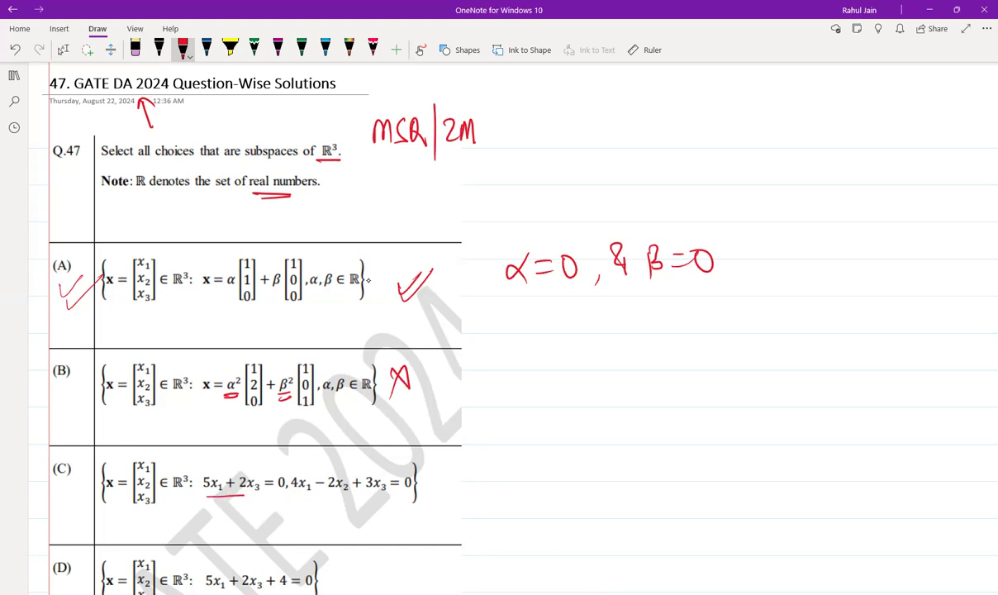
# Box both option C equations in red, tick C, and underline option D's 5x₁ + 2x₃ + 4
pyautogui.scroll(-3)
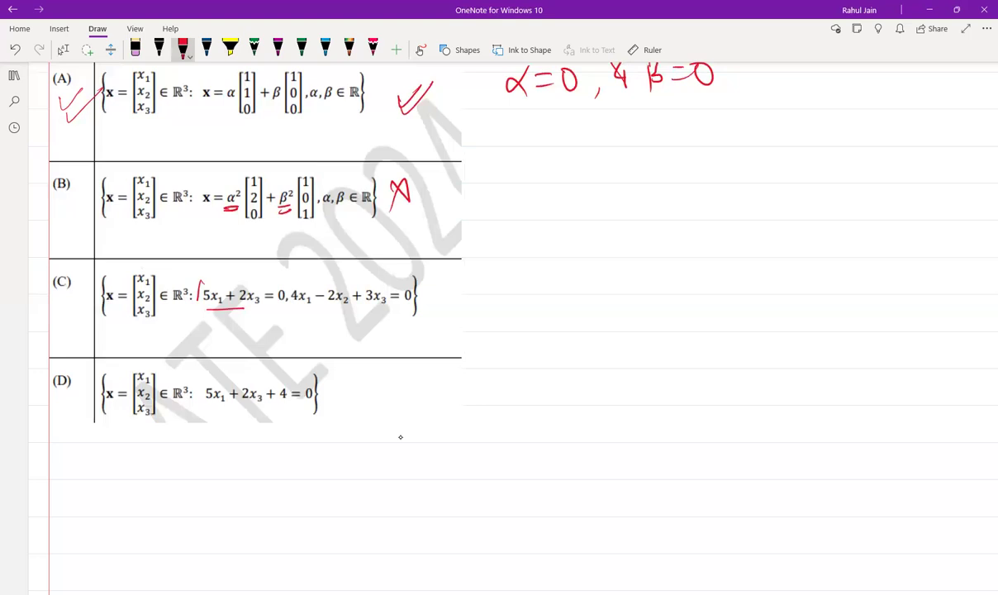
pyautogui.moveTo(198, 285); pyautogui.dragTo(285, 308)
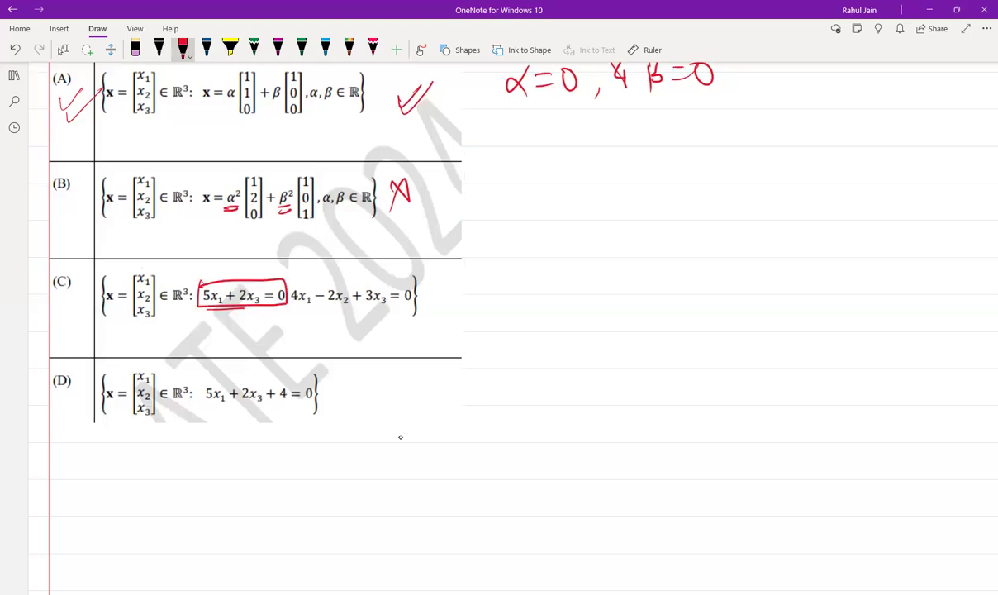
pyautogui.moveTo(289, 285); pyautogui.dragTo(393, 306)
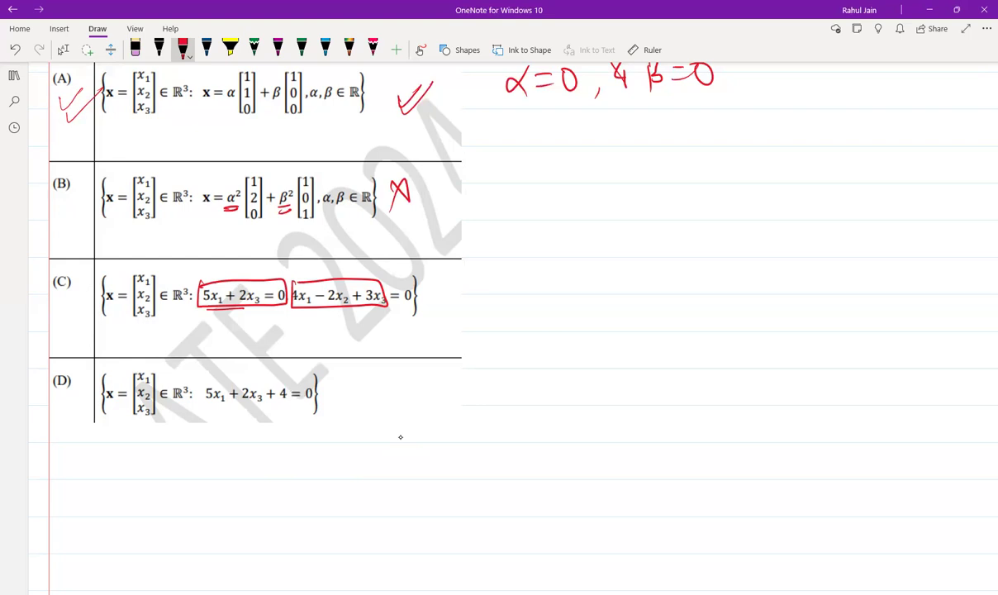
pyautogui.moveTo(430, 289); pyautogui.dragTo(463, 277)
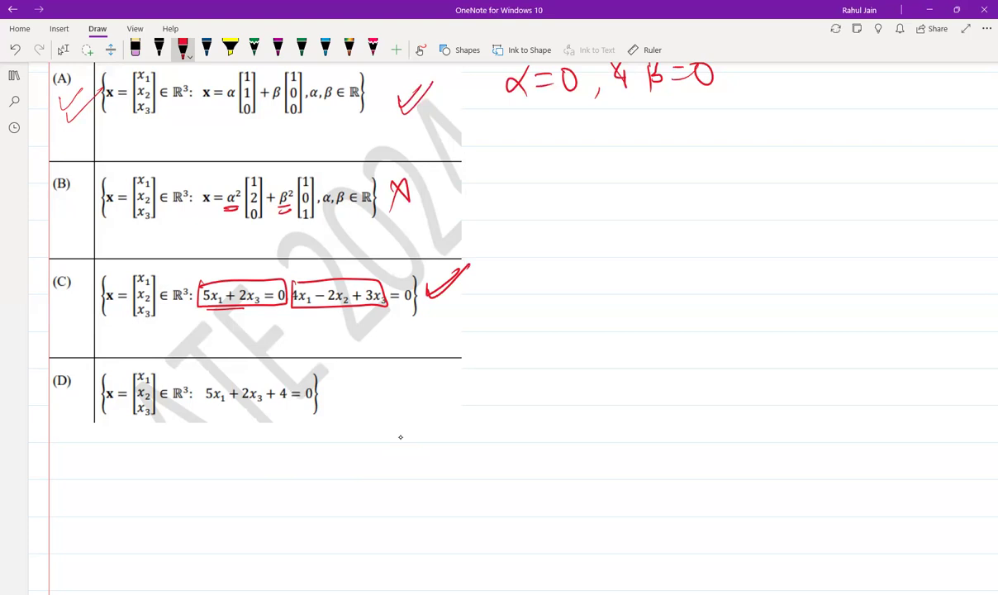
pyautogui.moveTo(204, 405); pyautogui.dragTo(285, 405)
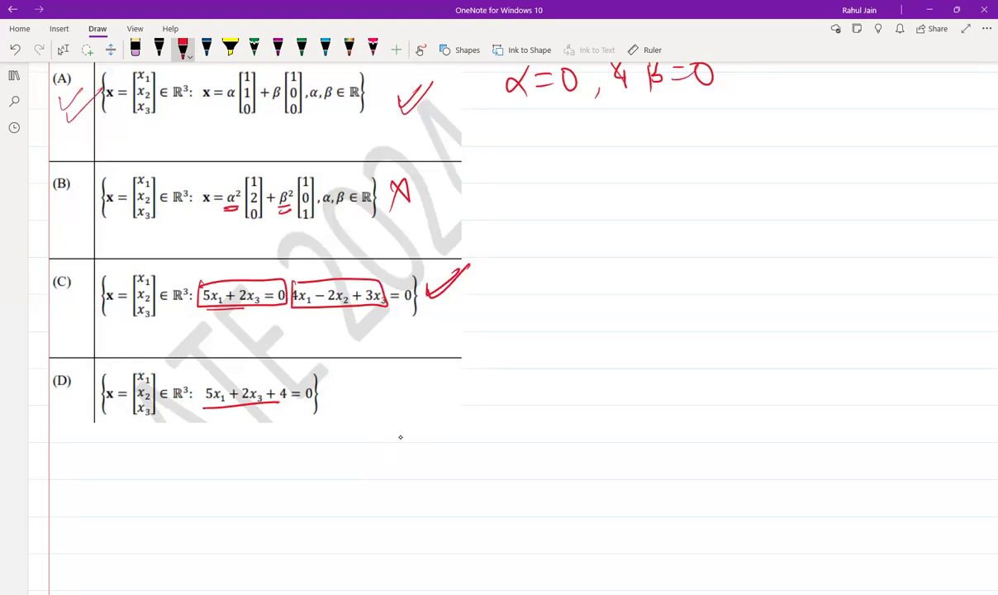
# Draw a red cross beside option D
pyautogui.moveTo(326, 389); pyautogui.dragTo(343, 409)
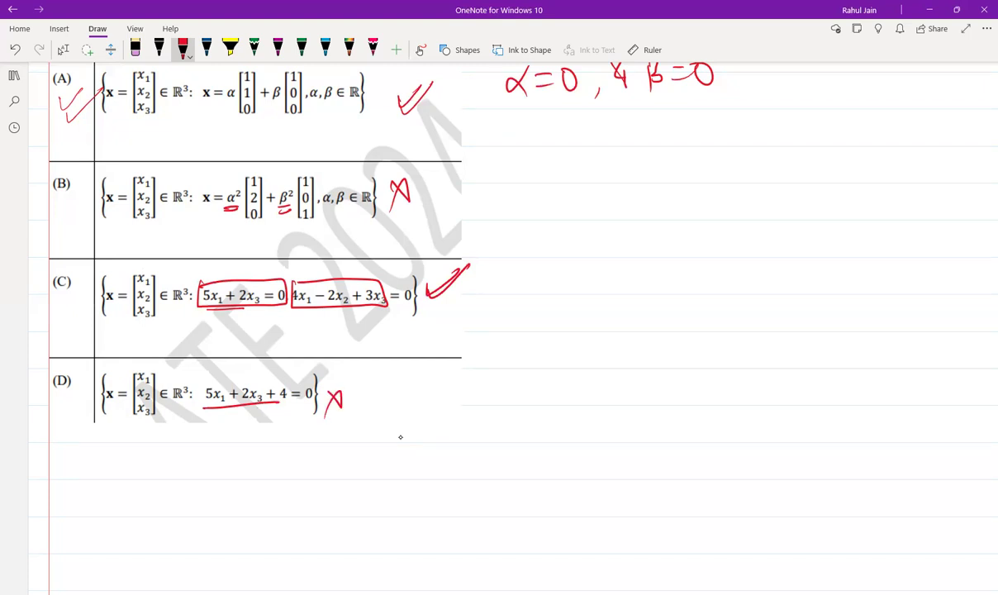